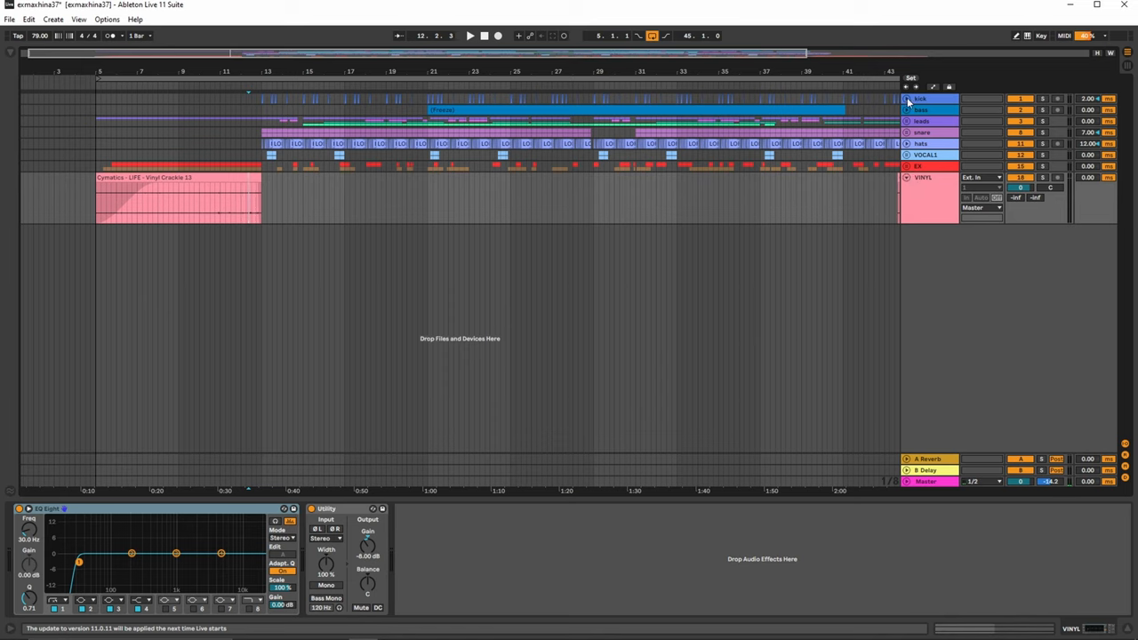
mouse_move(921, 100)
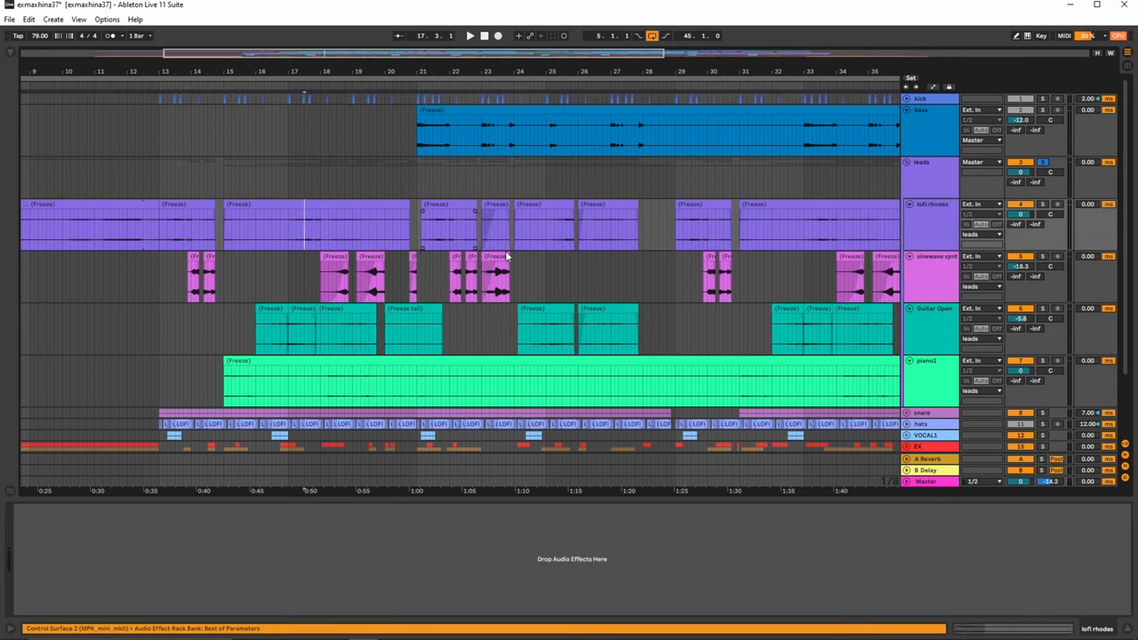
Select the piano2 track to show its Saturator and FabFilter Pro-Q 3 chain
left_click(469, 36)
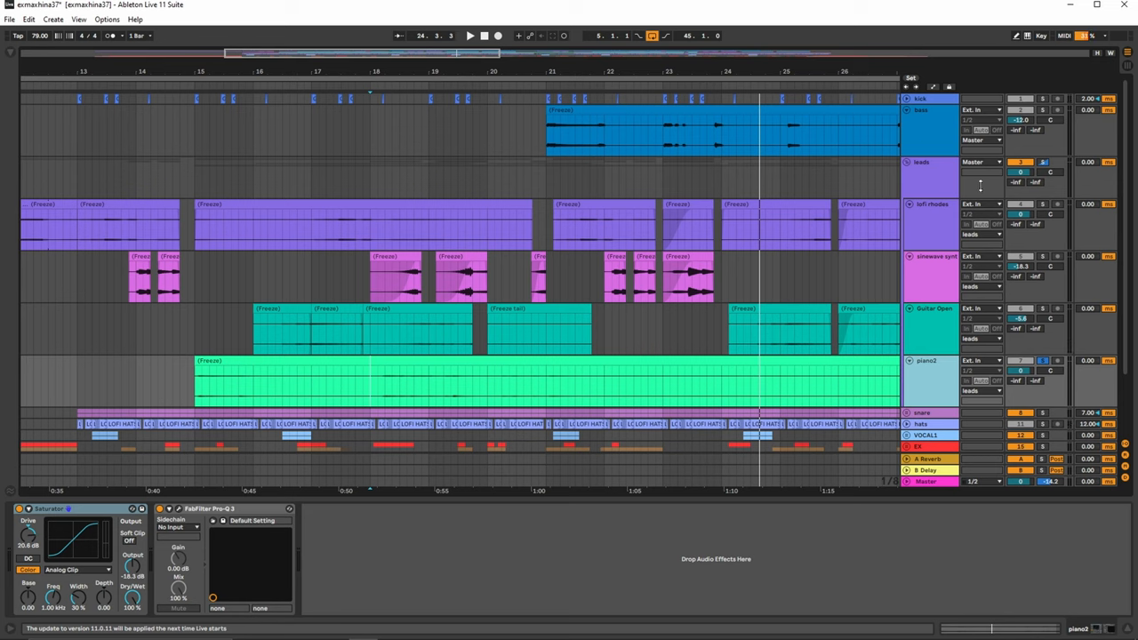
mouse_move(914, 116)
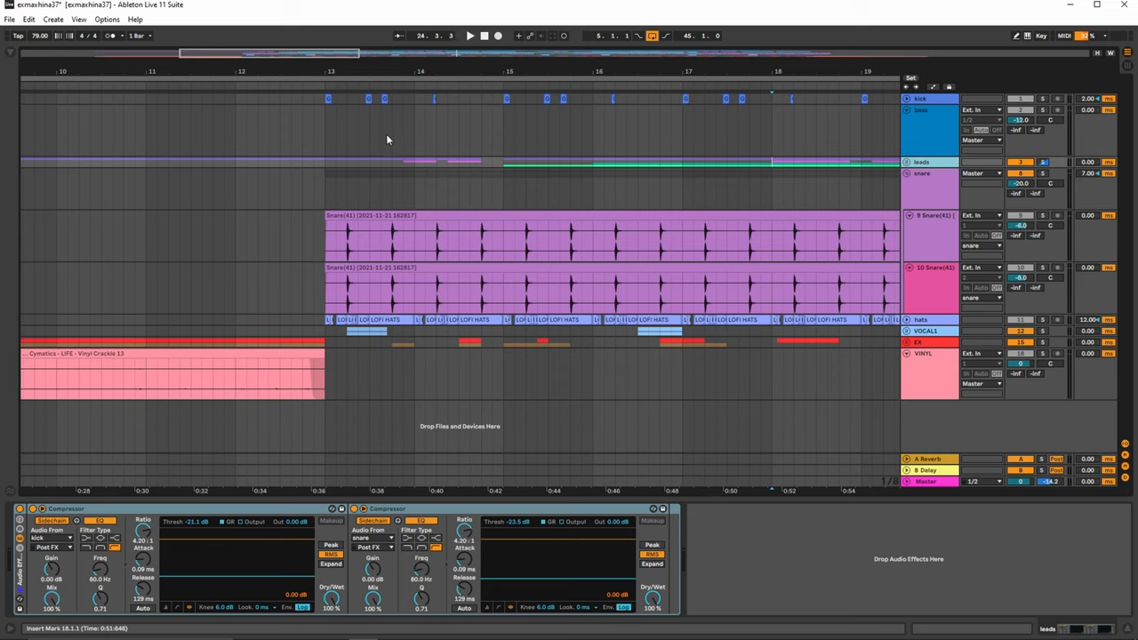
mouse_move(388, 107)
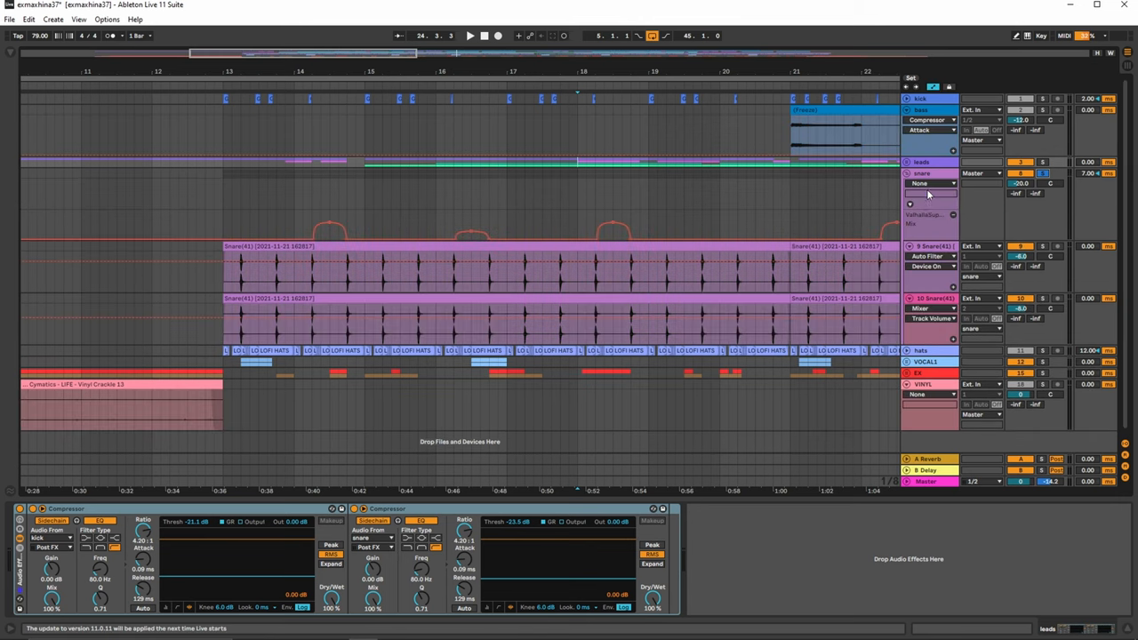
Show the track's chooser of automatable parameters
left_click(931, 183)
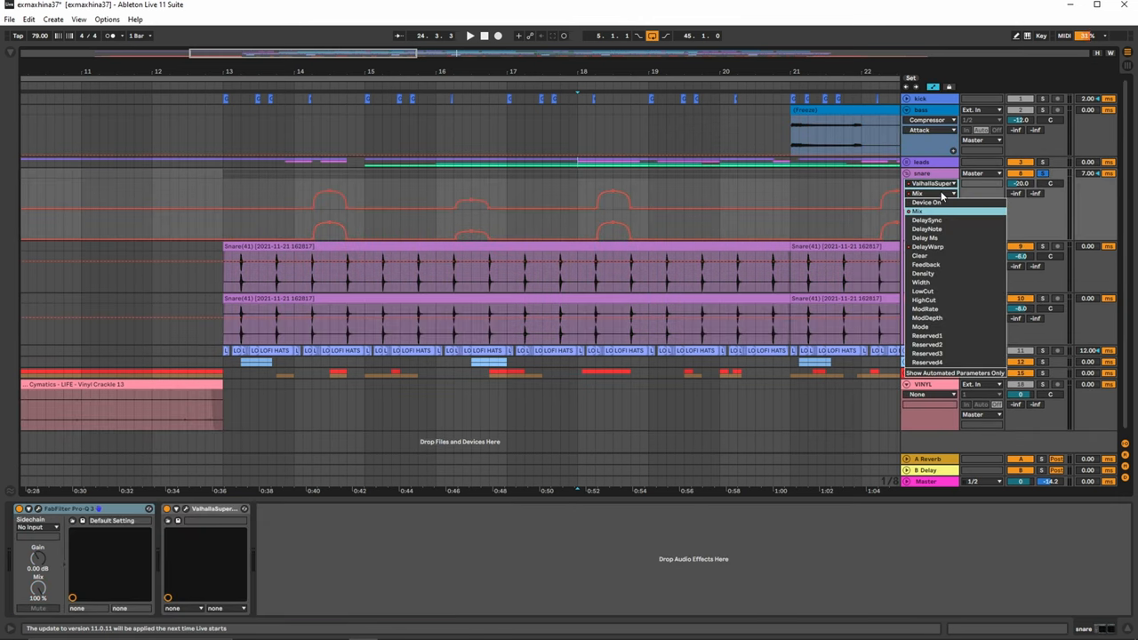
List the ValhallaSupermassive reverb's automatable parameters in the chooser
left_click(928, 212)
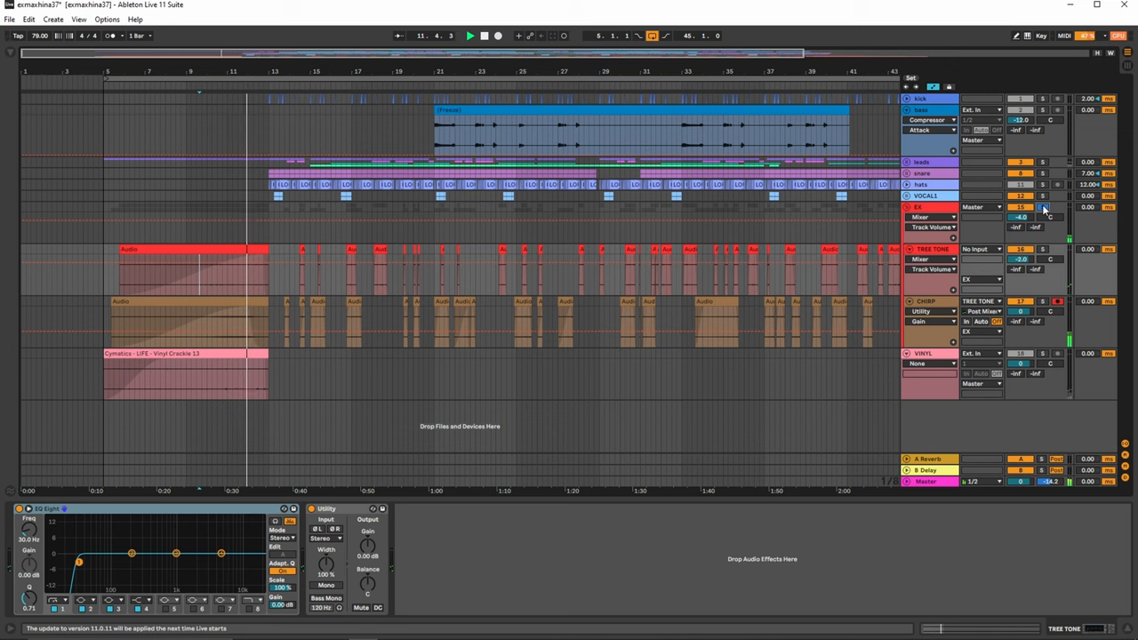
left_click(265, 71)
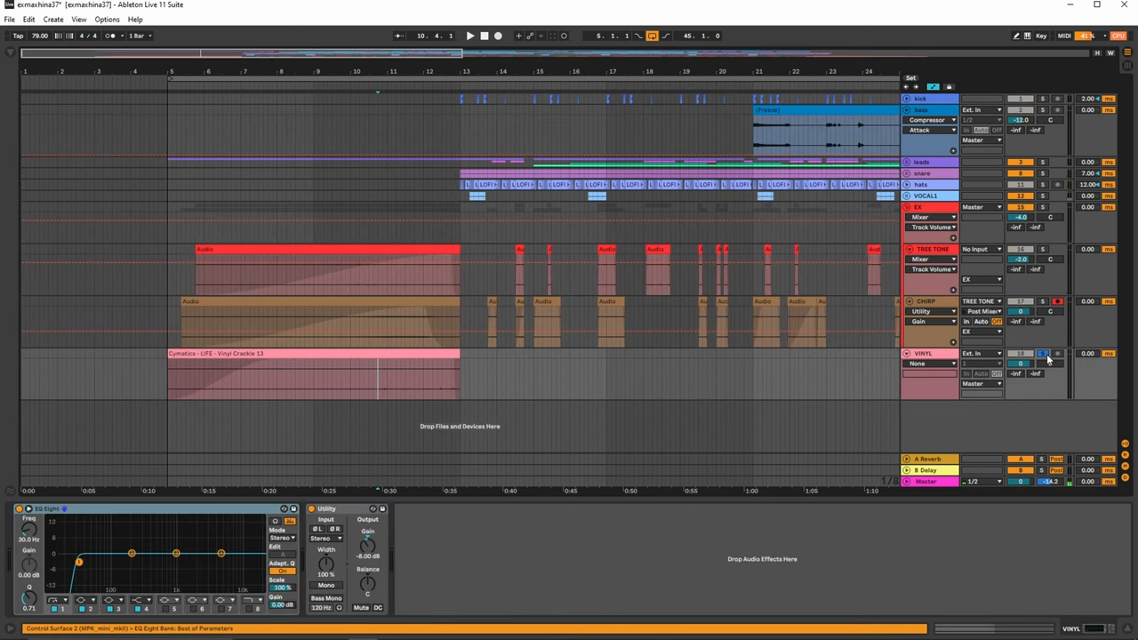
Set the insert marker at an earlier point inside the long red audio clip
left_click(469, 35)
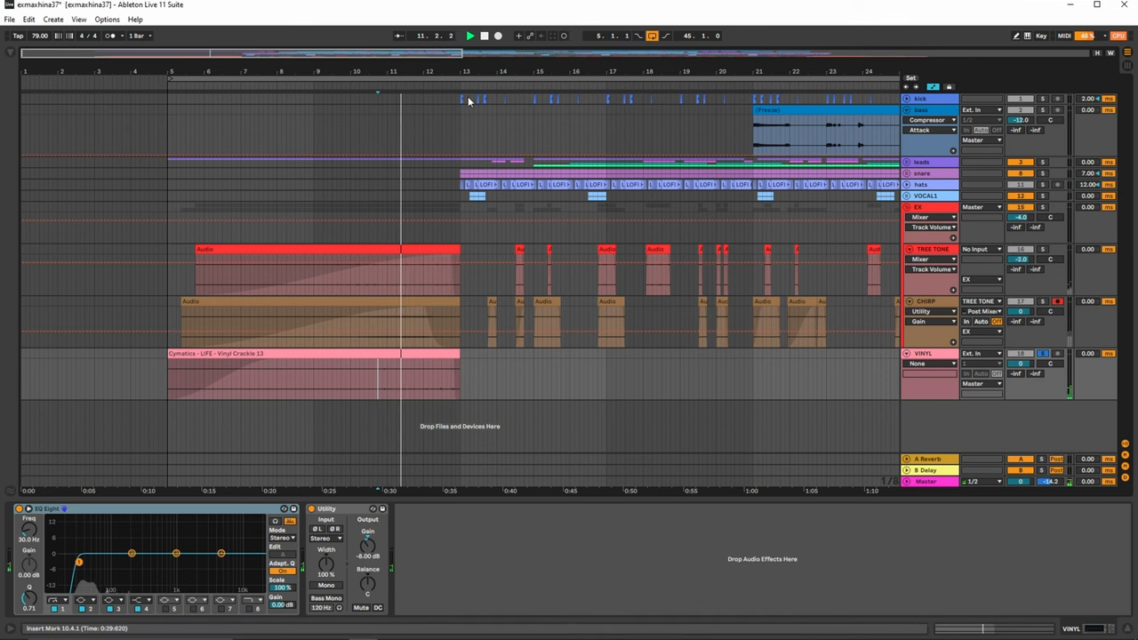